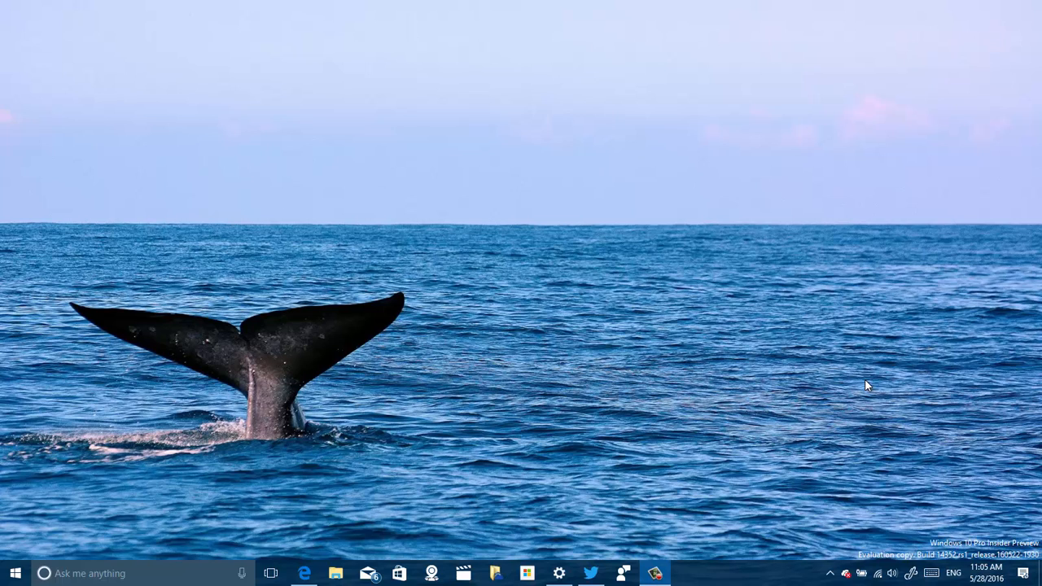
mouse_move(566, 573)
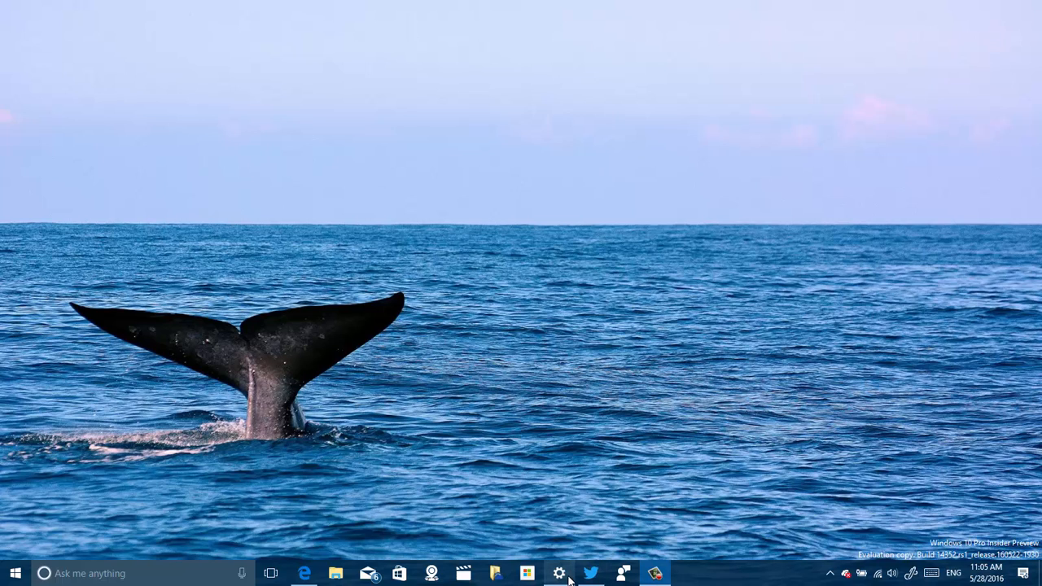
- Launch Windows Settings and enter the Update & security section
click(560, 573)
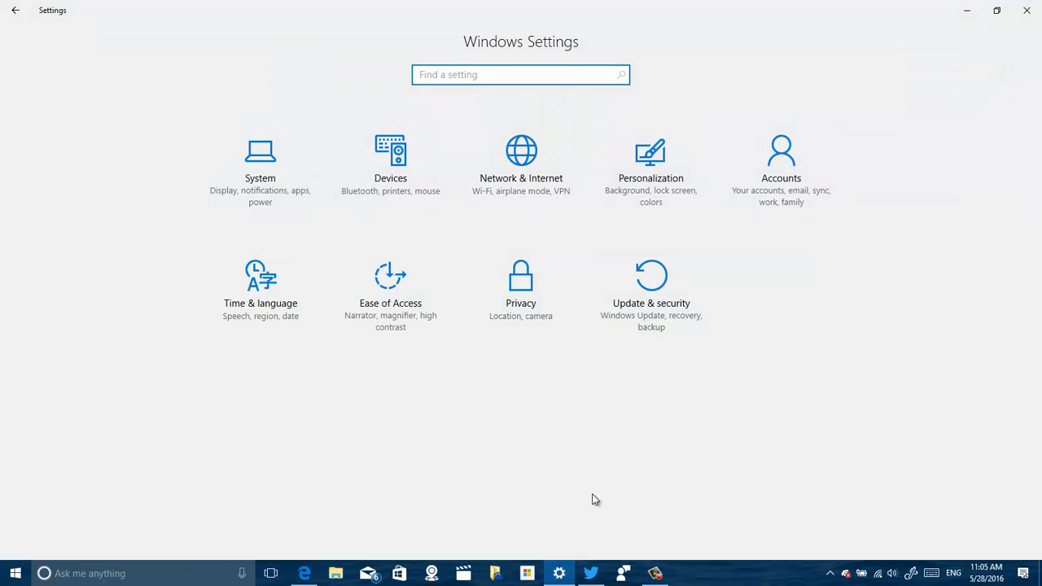
mouse_move(671, 305)
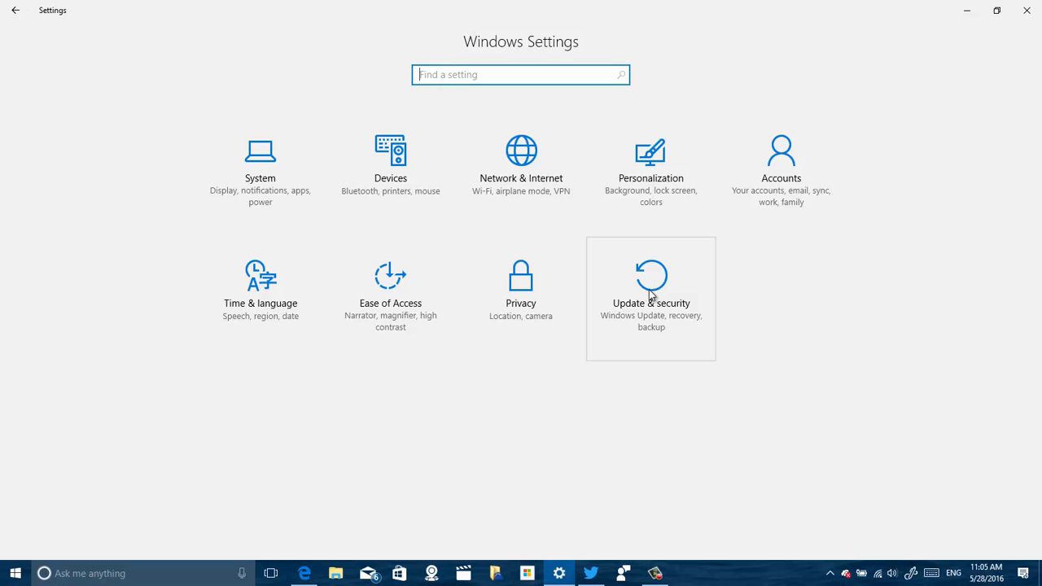
click(651, 293)
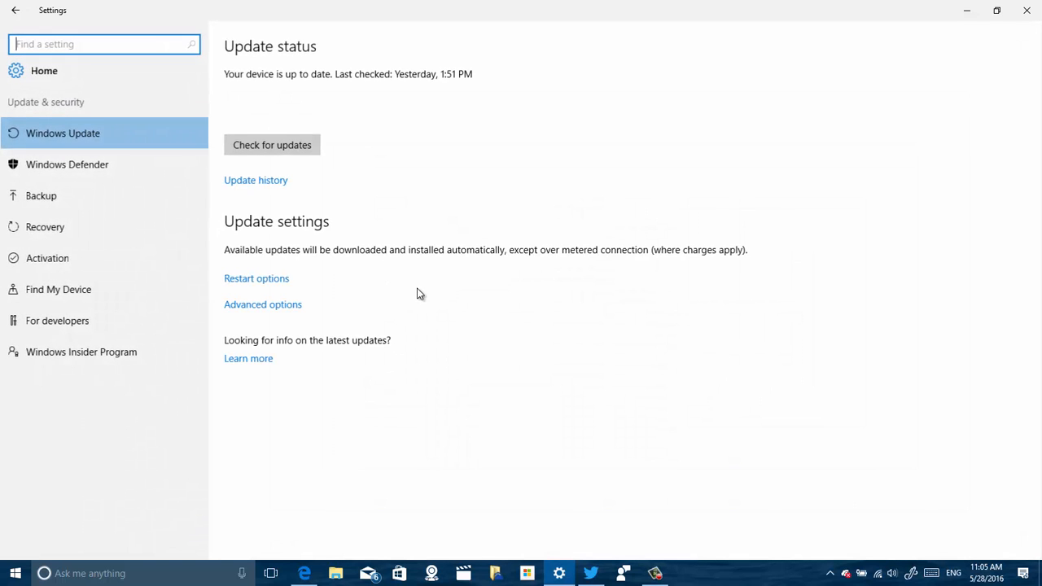
- Switch to the Windows Defender page from the Update & security sidebar
click(67, 163)
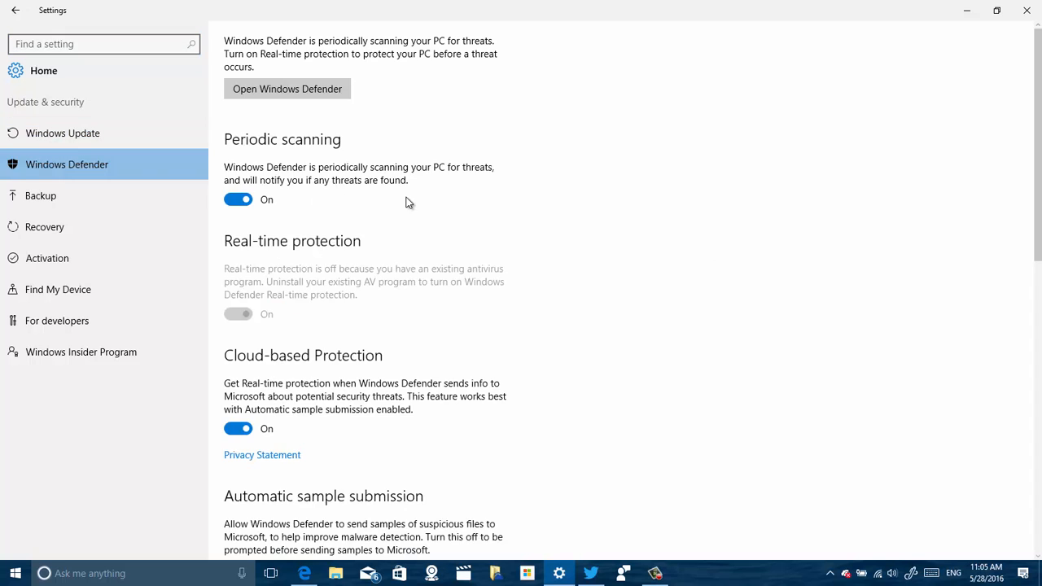
mouse_move(308, 158)
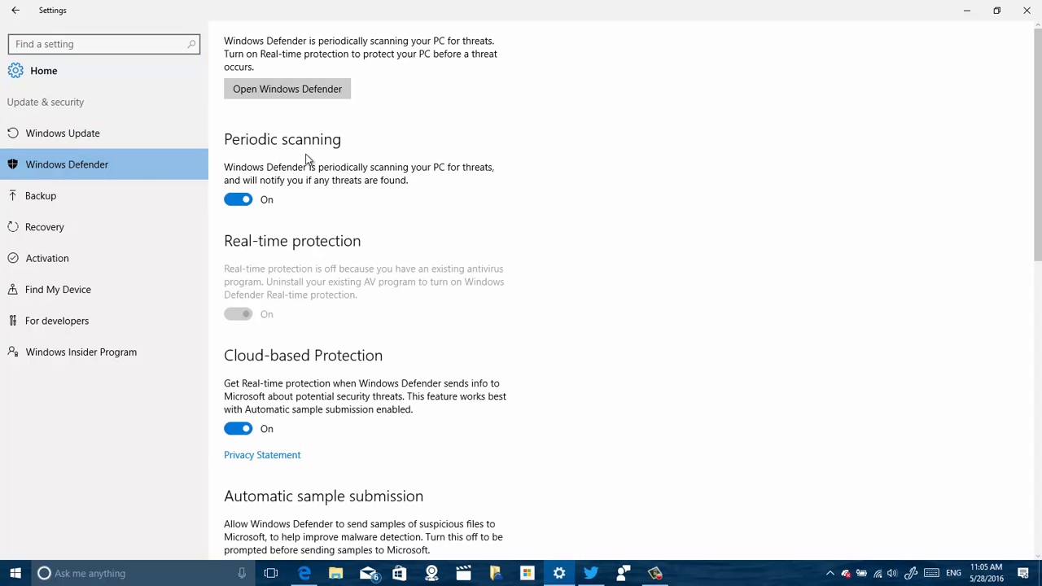
mouse_move(350, 155)
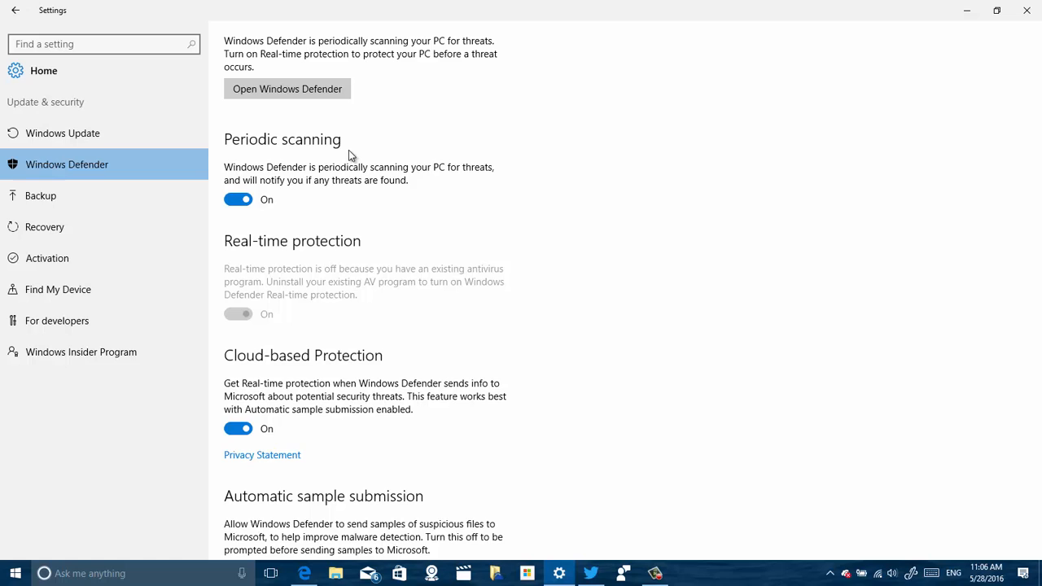
mouse_move(218, 192)
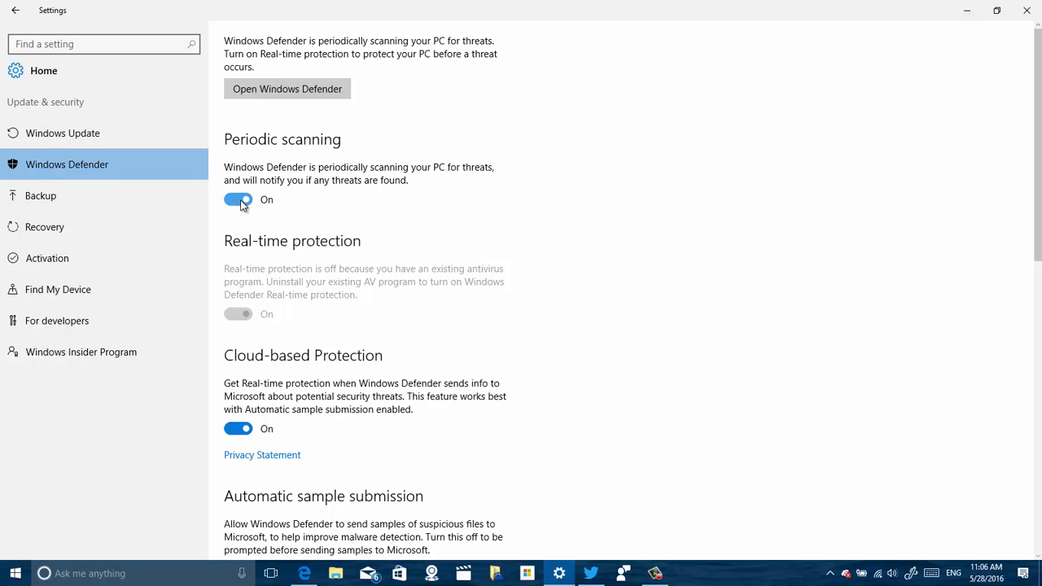
- Toggle Periodic scanning Off then back On, and close Settings to the desktop
click(238, 198)
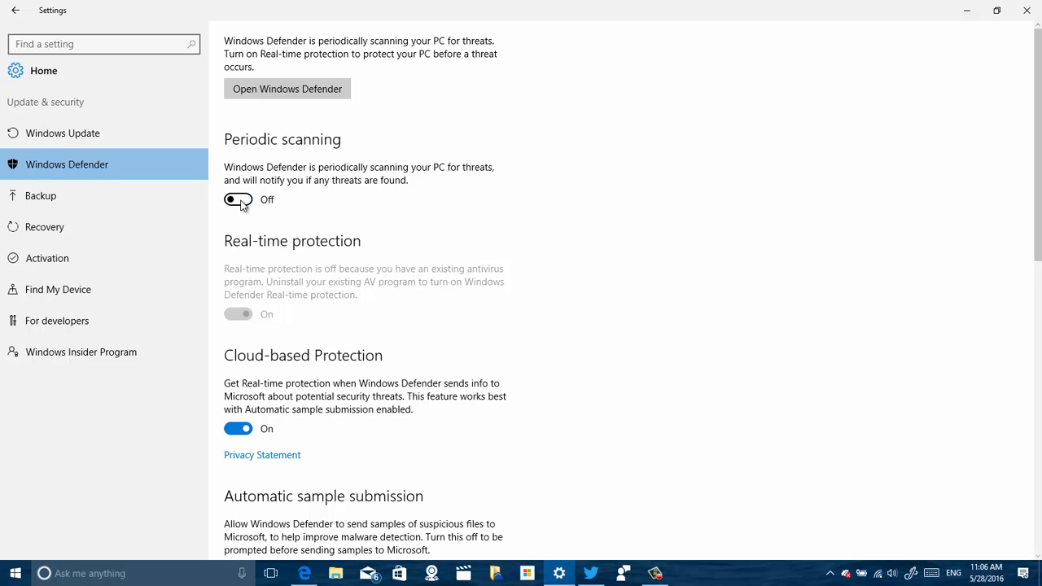
click(237, 201)
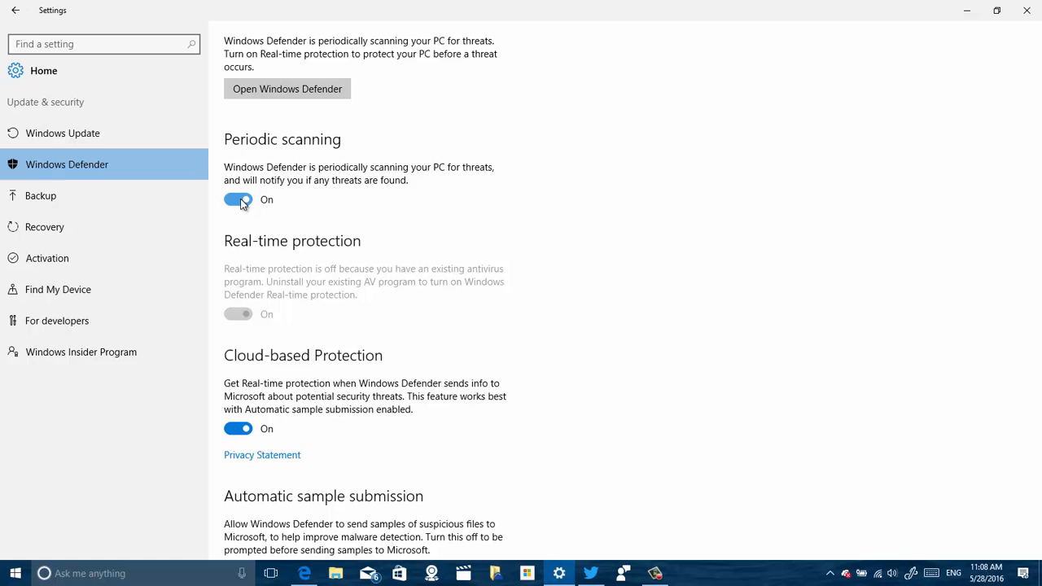
mouse_move(32, 88)
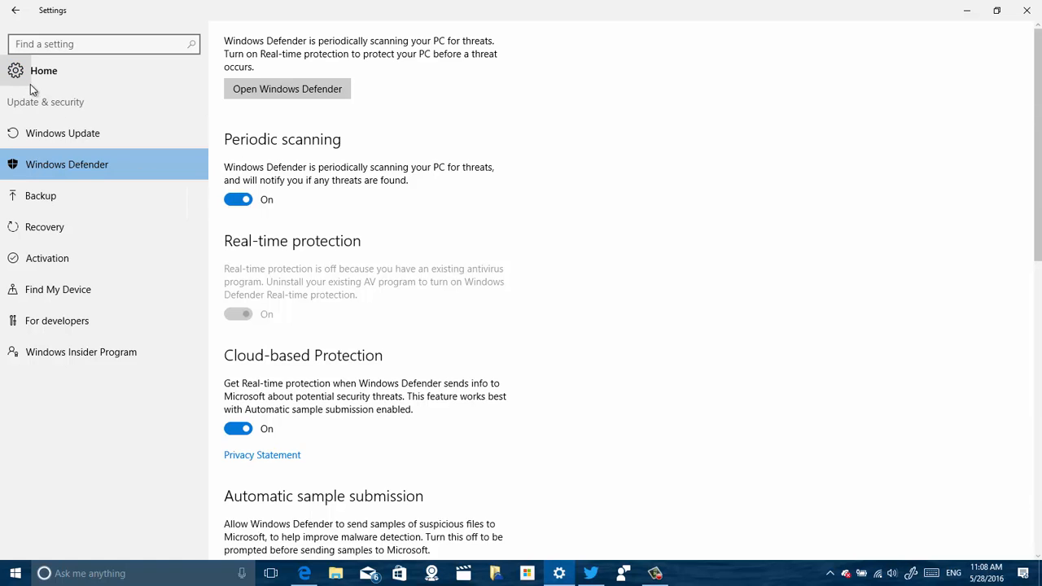
mouse_move(207, 180)
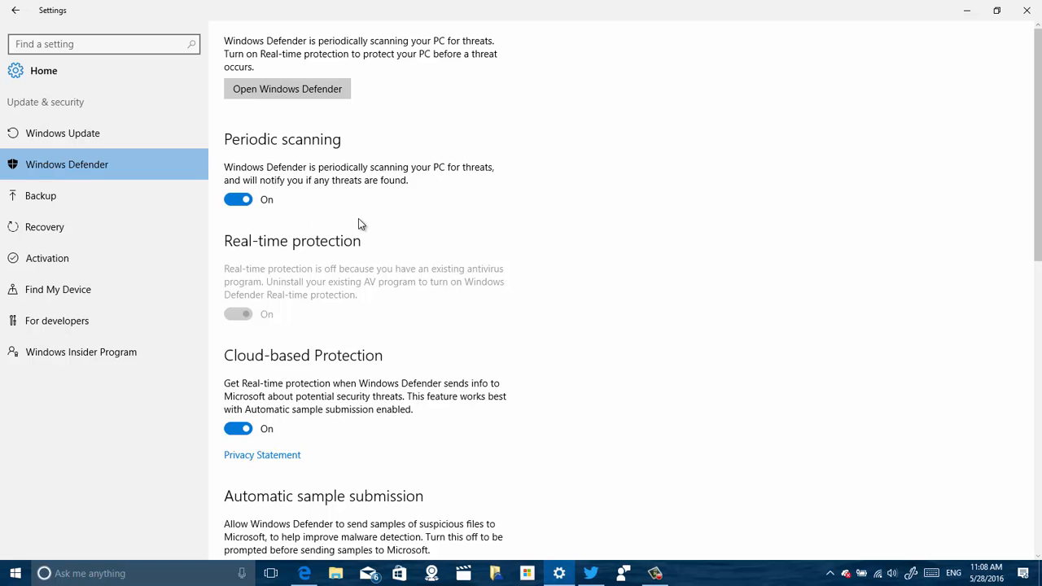
mouse_move(931, 31)
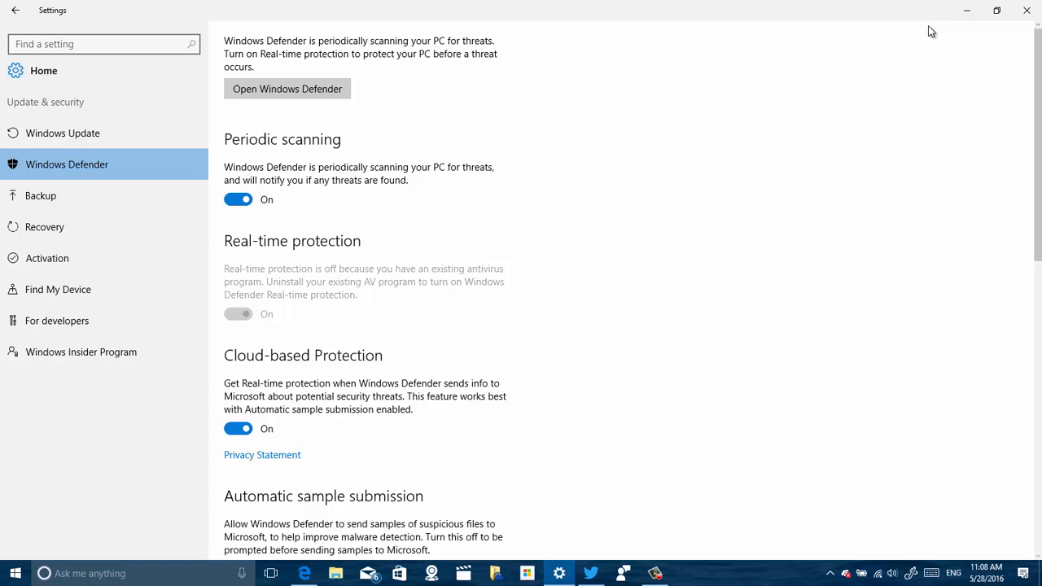
click(1025, 10)
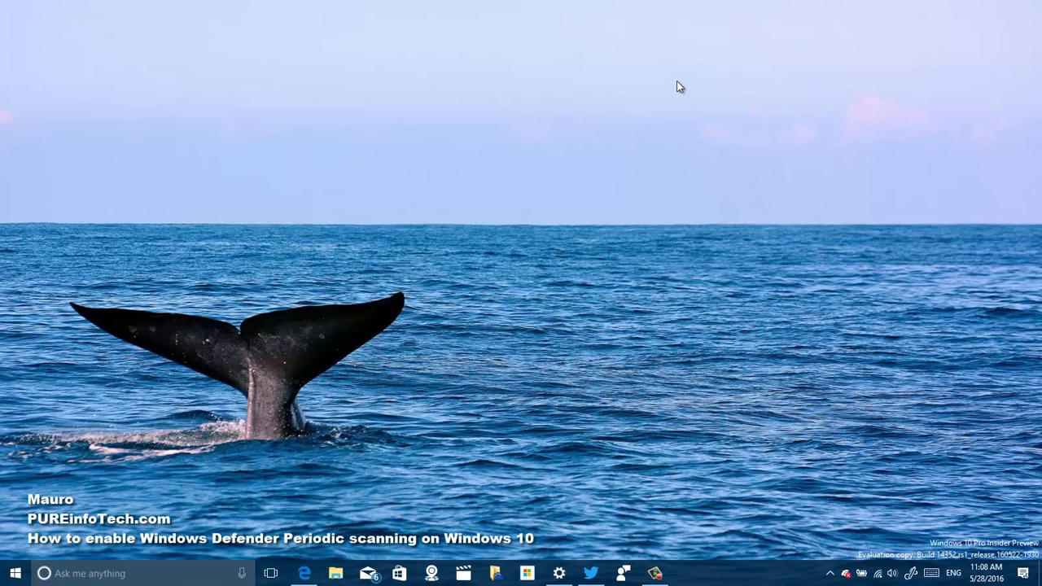